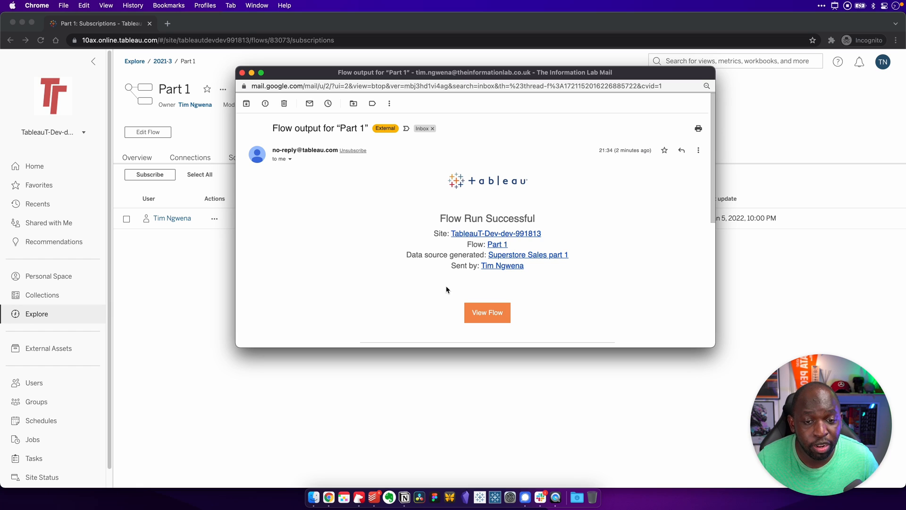
{"action": "mouse_move", "coordinate": [546, 259]}
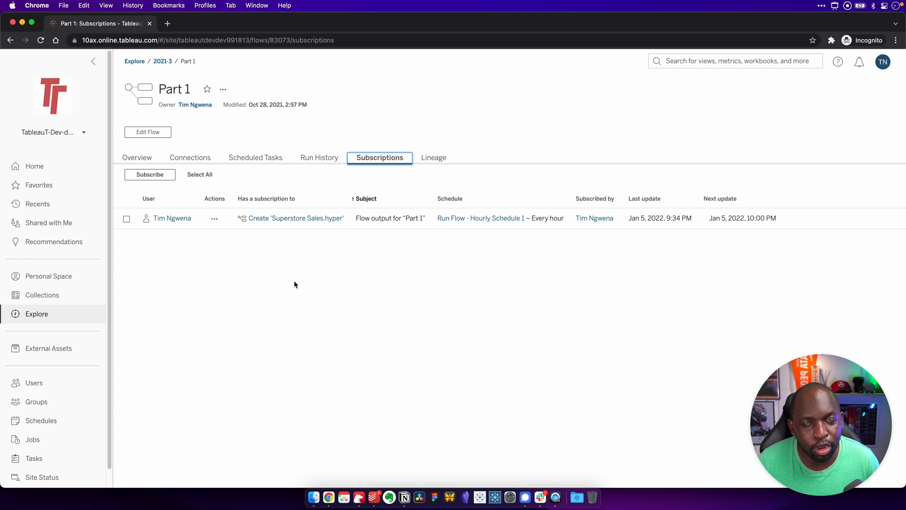
{"action": "mouse_move", "coordinate": [291, 277]}
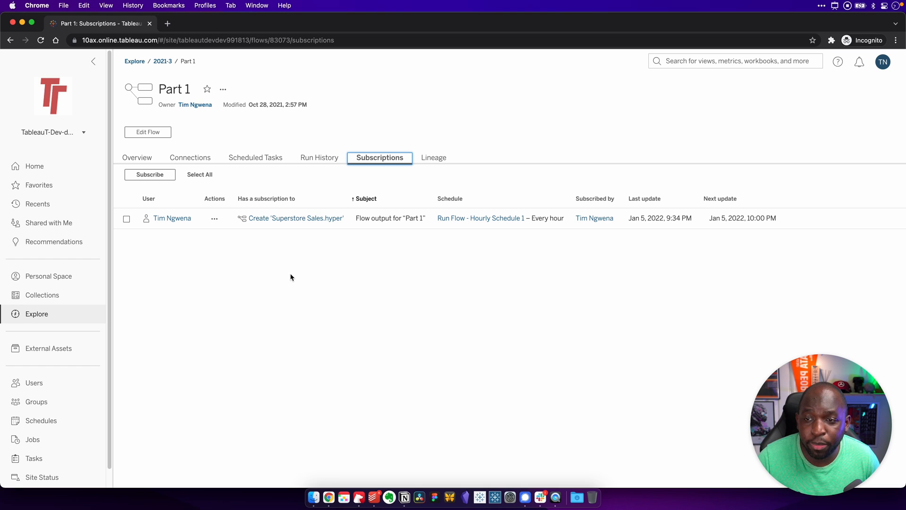
View Part 1's overview, then reopen Part 1 from the All Flows list in Explore
{"action": "left_click", "coordinate": [137, 157]}
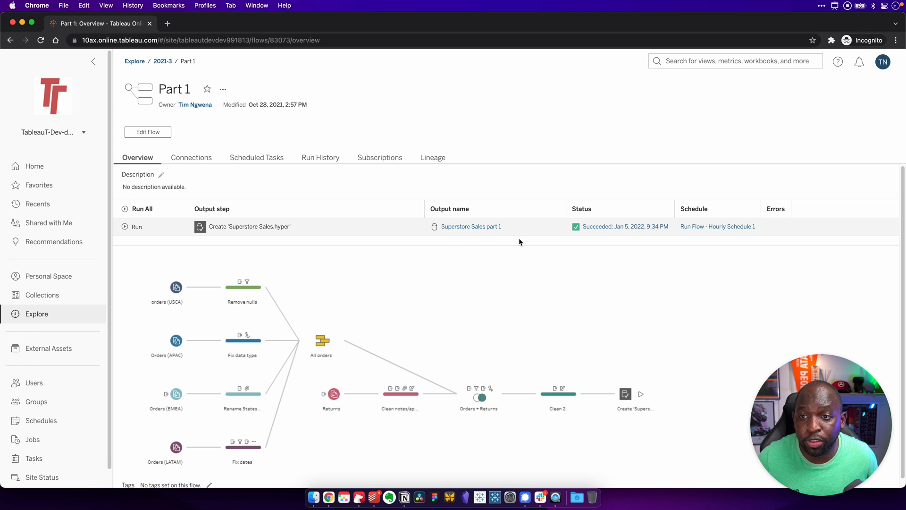
{"action": "mouse_move", "coordinate": [101, 291]}
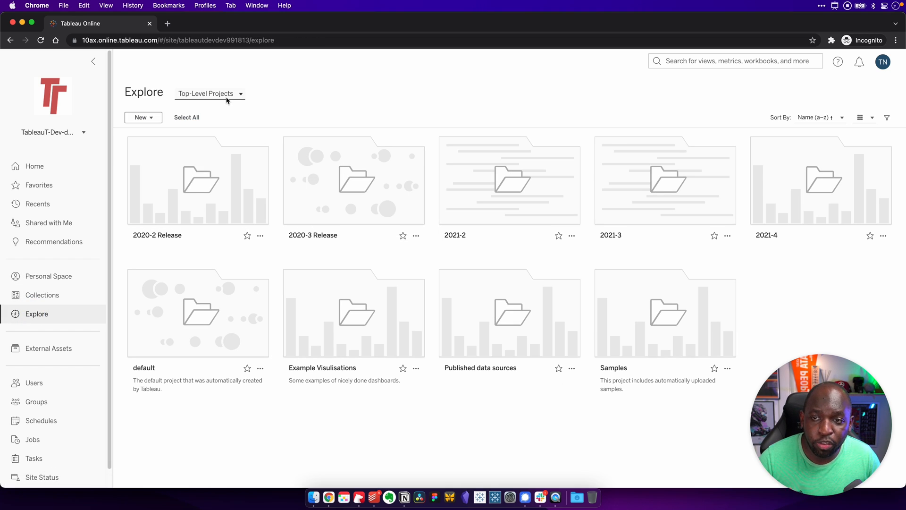
{"action": "left_click", "coordinate": [210, 92]}
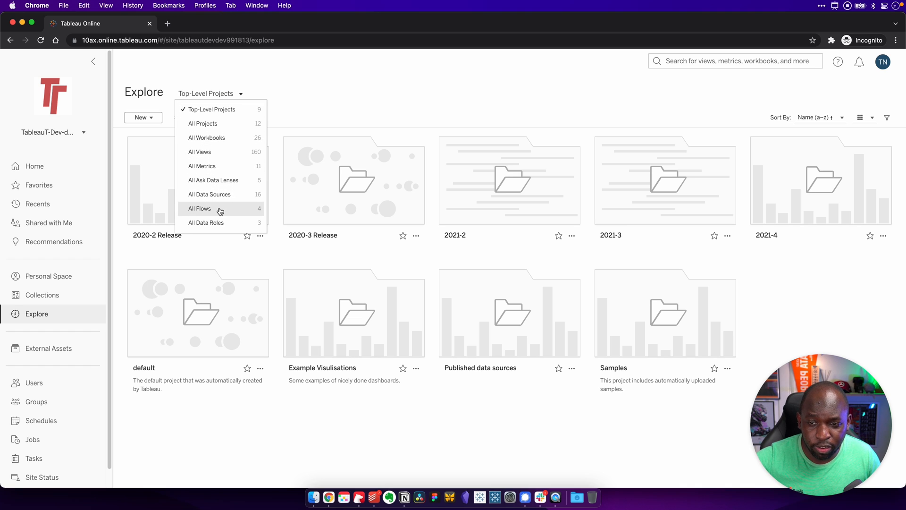
{"action": "left_click", "coordinate": [199, 208]}
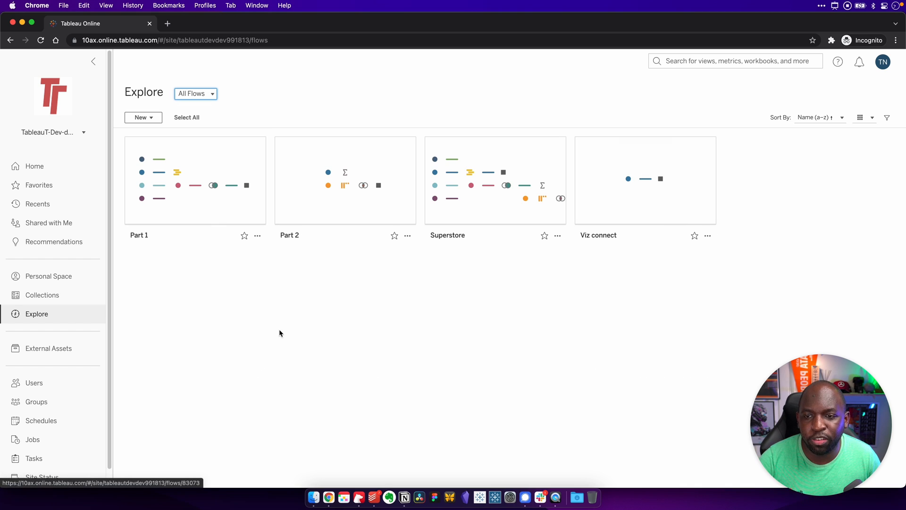
{"action": "left_click", "coordinate": [194, 180]}
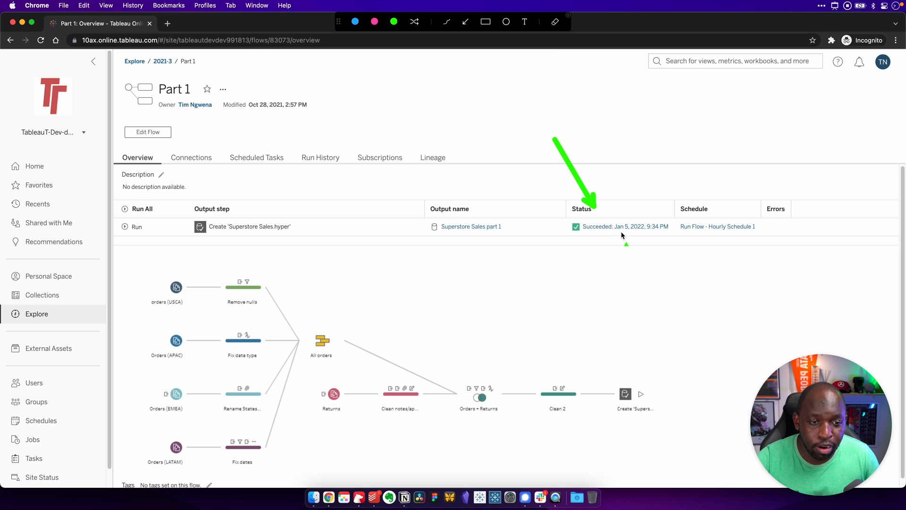
{"action": "mouse_move", "coordinate": [669, 207]}
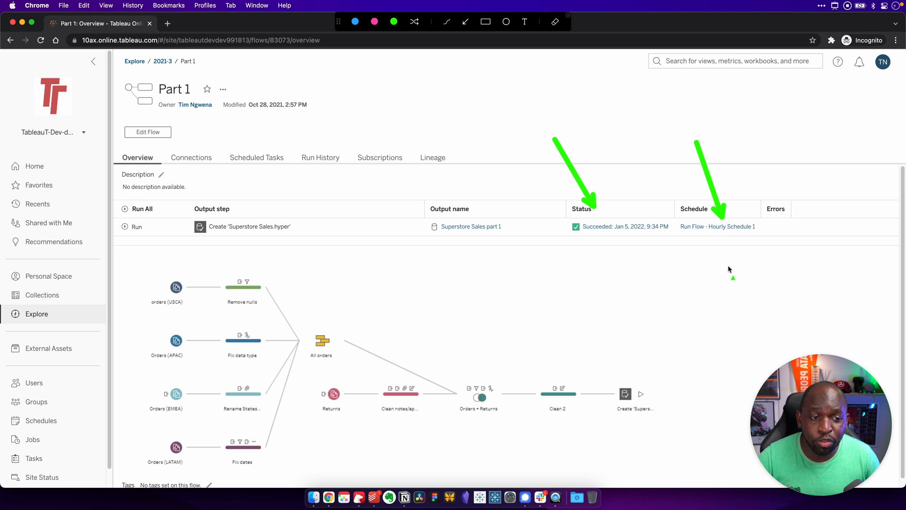
{"action": "mouse_move", "coordinate": [732, 275]}
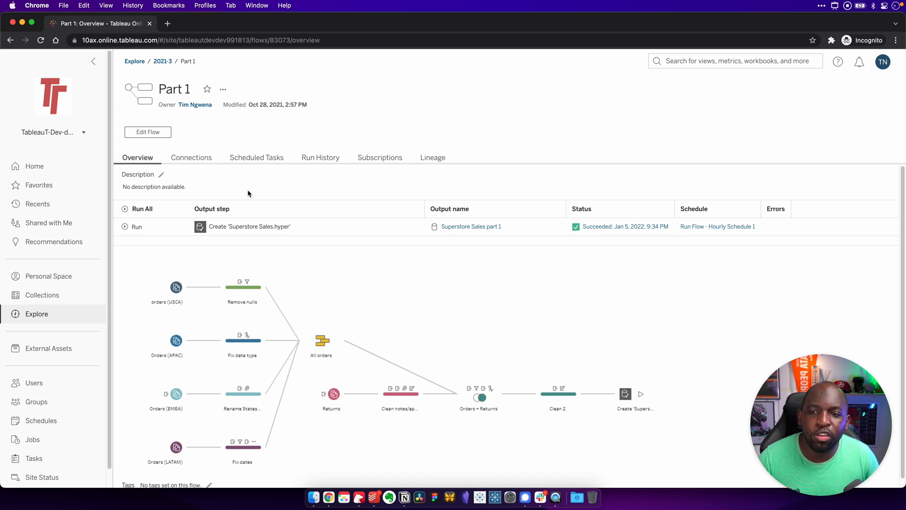
Review Part 1's hourly scheduled task, then view its existing subscriptions
{"action": "left_click", "coordinate": [256, 157]}
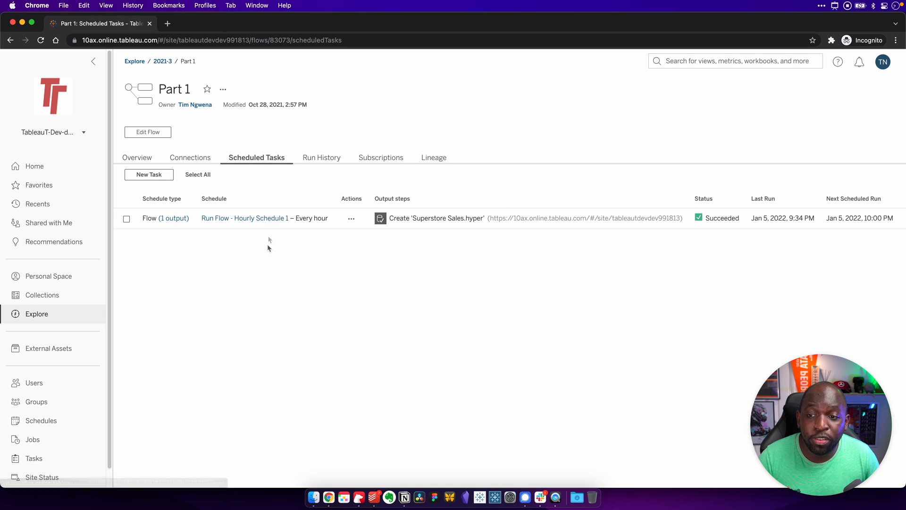
{"action": "mouse_move", "coordinate": [289, 261]}
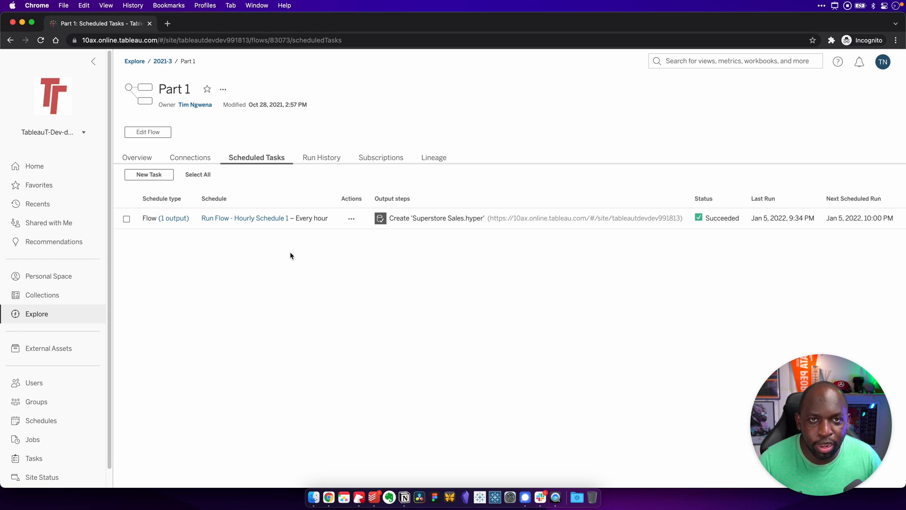
{"action": "left_click", "coordinate": [379, 157]}
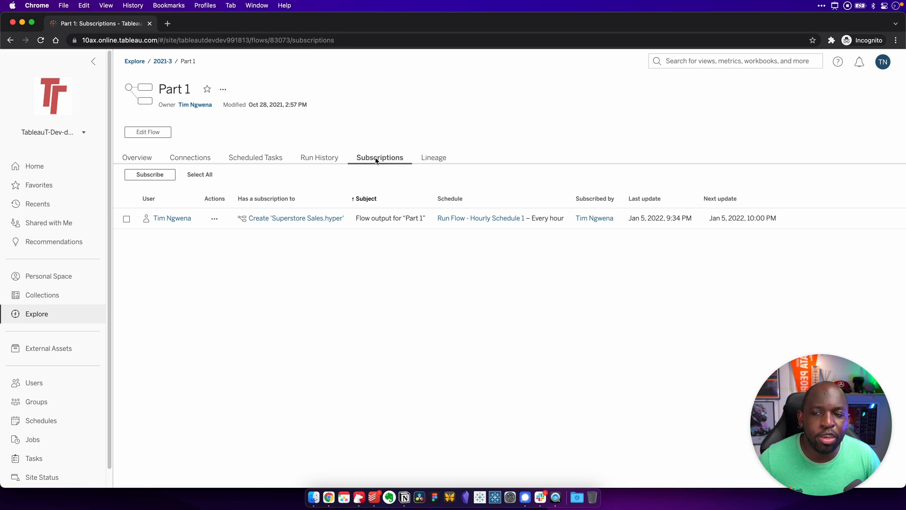
{"action": "mouse_move", "coordinate": [376, 174]}
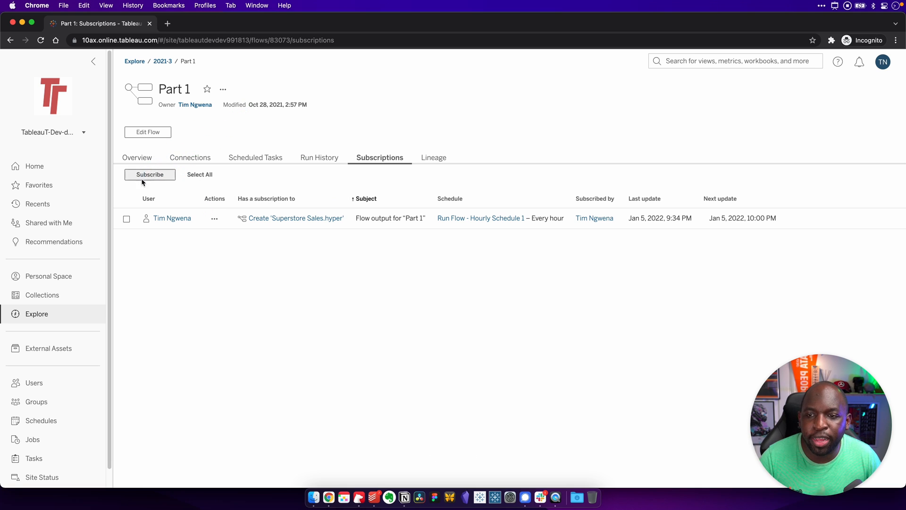
Start a new flow subscription with Run Flow - Hourly Schedule 1 as frequency
{"action": "left_click", "coordinate": [149, 175]}
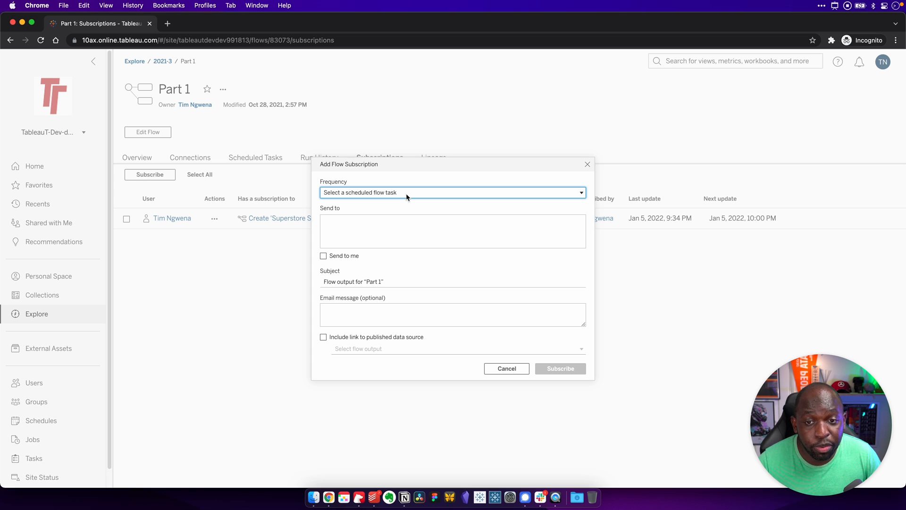
{"action": "left_click", "coordinate": [453, 192]}
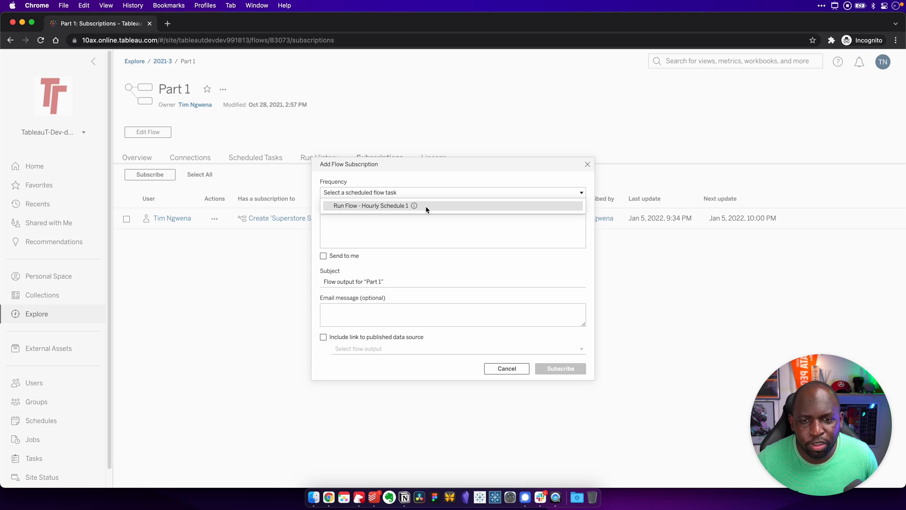
{"action": "mouse_move", "coordinate": [414, 205]}
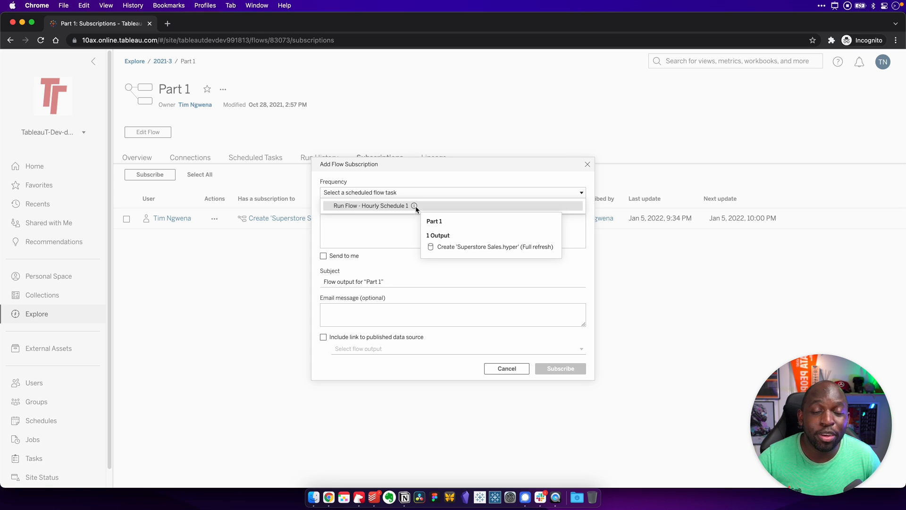
{"action": "left_click", "coordinate": [371, 205]}
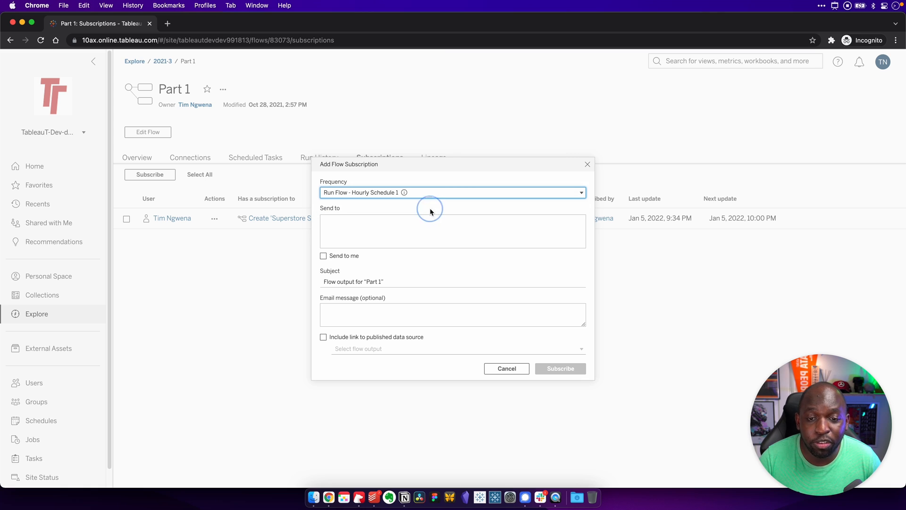
Add yourself as recipient and fill in the email subject and message
{"action": "left_click", "coordinate": [452, 231]}
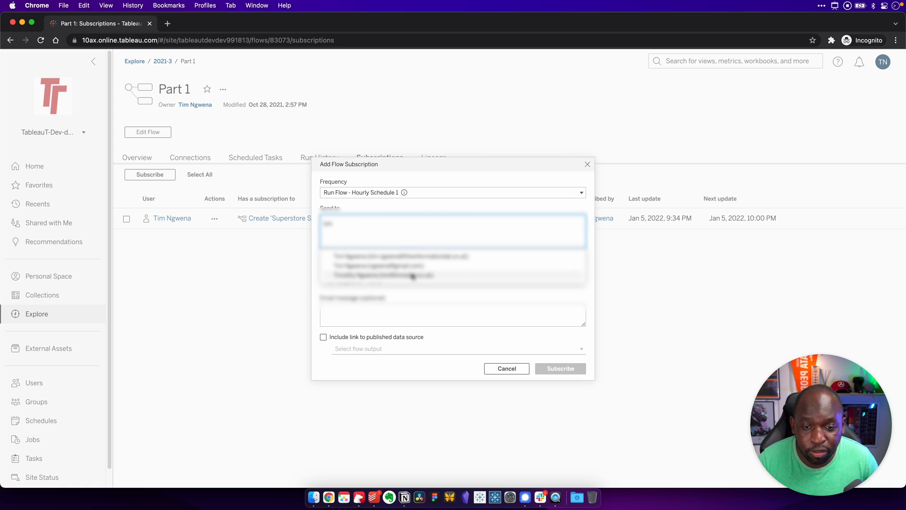
{"action": "left_click", "coordinate": [400, 256]}
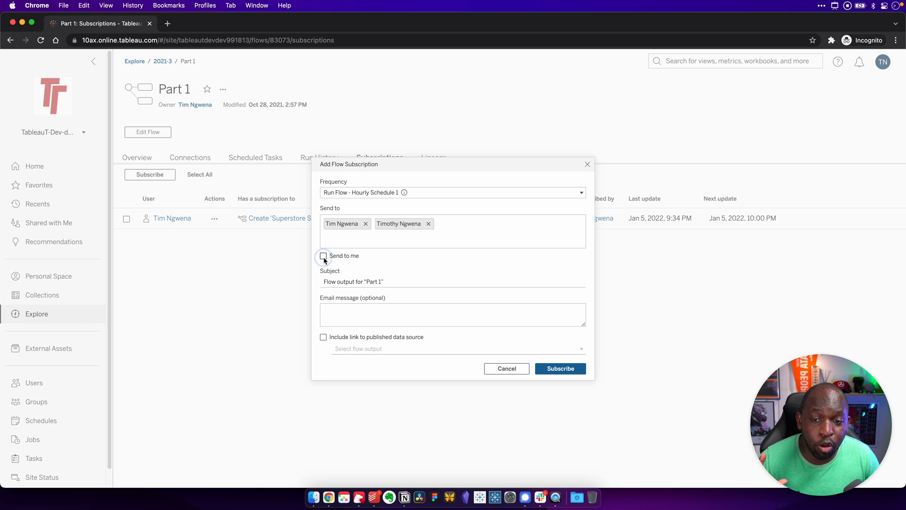
{"action": "left_click", "coordinate": [323, 255]}
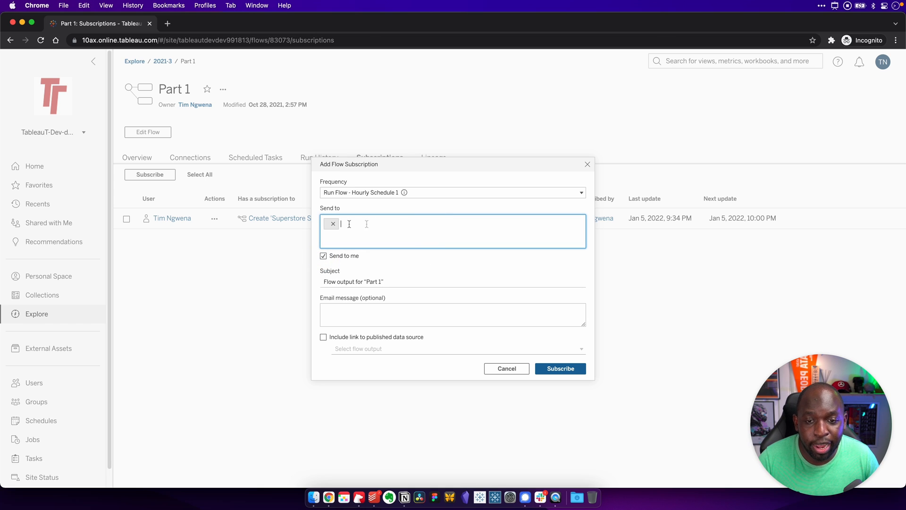
{"action": "left_click", "coordinate": [332, 224]}
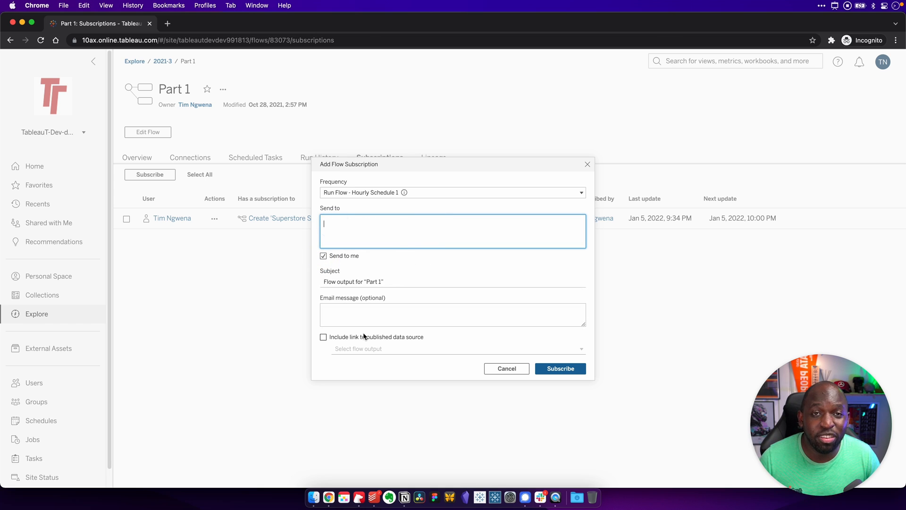
{"action": "left_click", "coordinate": [452, 281]}
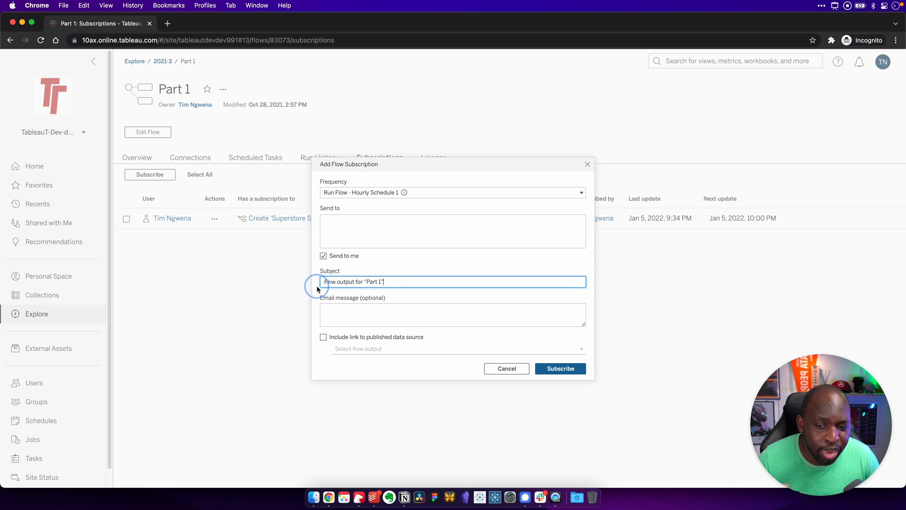
{"action": "left_click", "coordinate": [452, 314]}
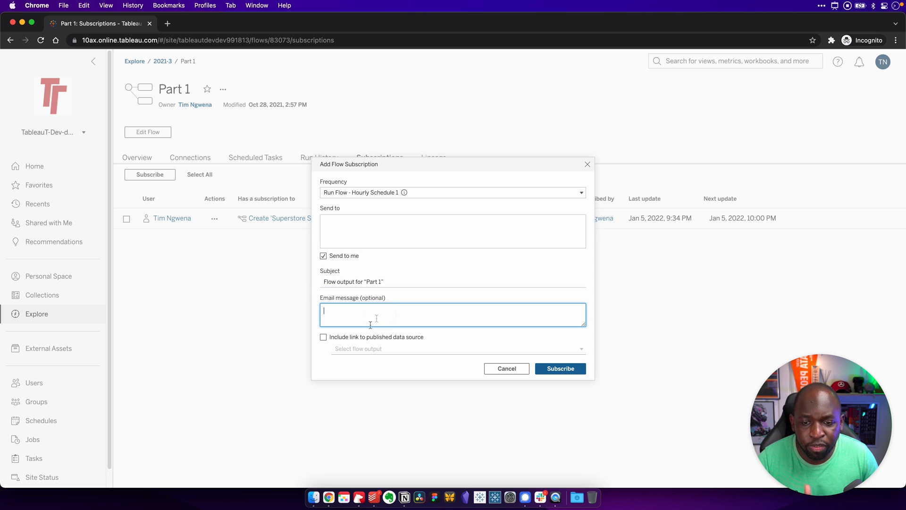
Include a link to the Superstore Sales.hyper output and save the subscription
{"action": "left_click", "coordinate": [323, 336]}
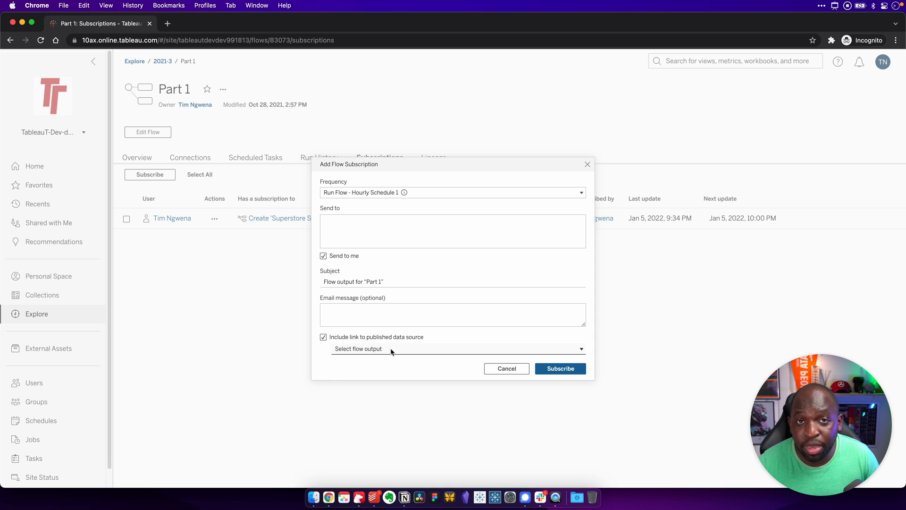
{"action": "left_click", "coordinate": [456, 348]}
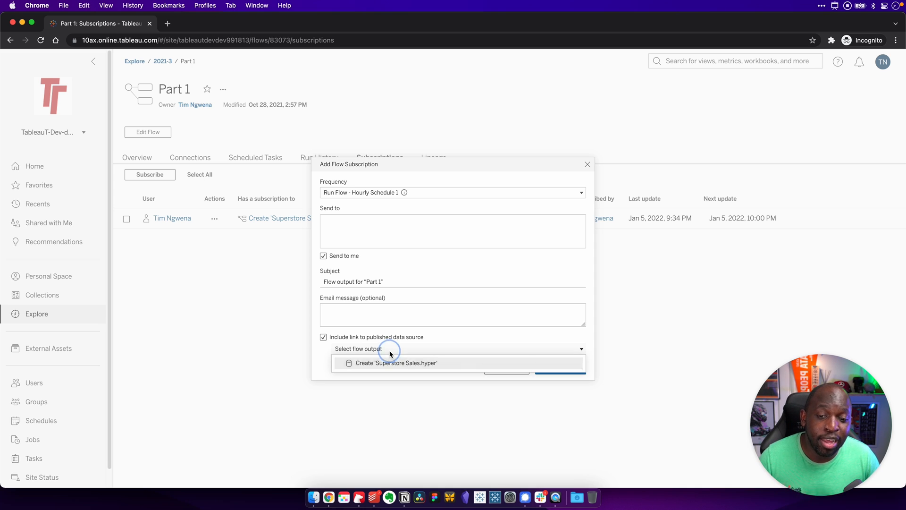
{"action": "left_click", "coordinate": [397, 362]}
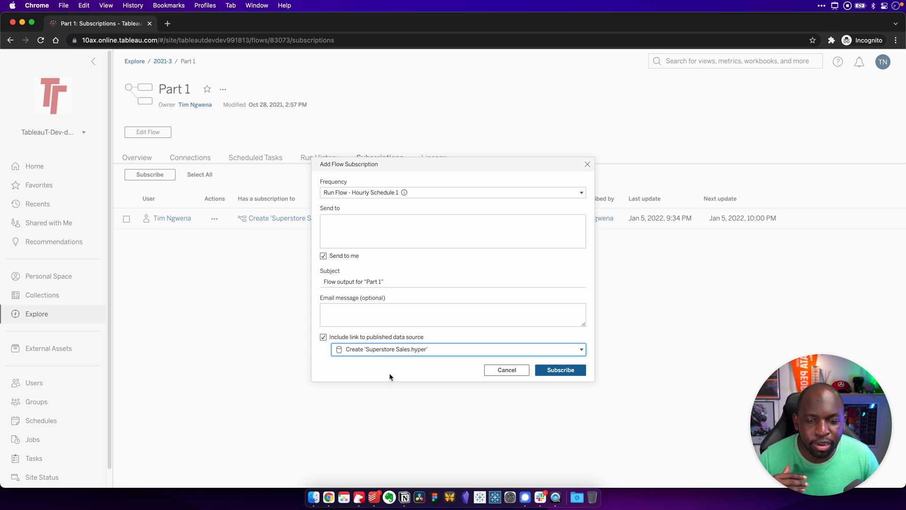
{"action": "mouse_move", "coordinate": [393, 373]}
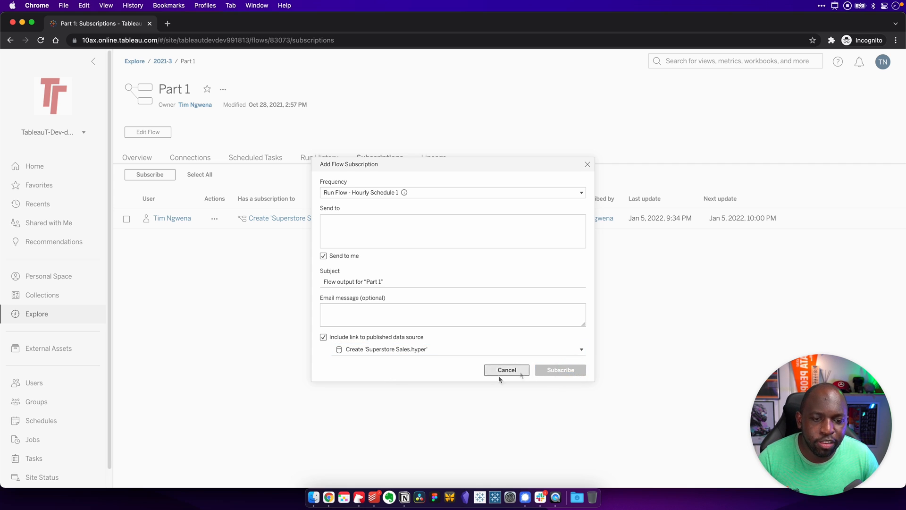
{"action": "left_click", "coordinate": [559, 370]}
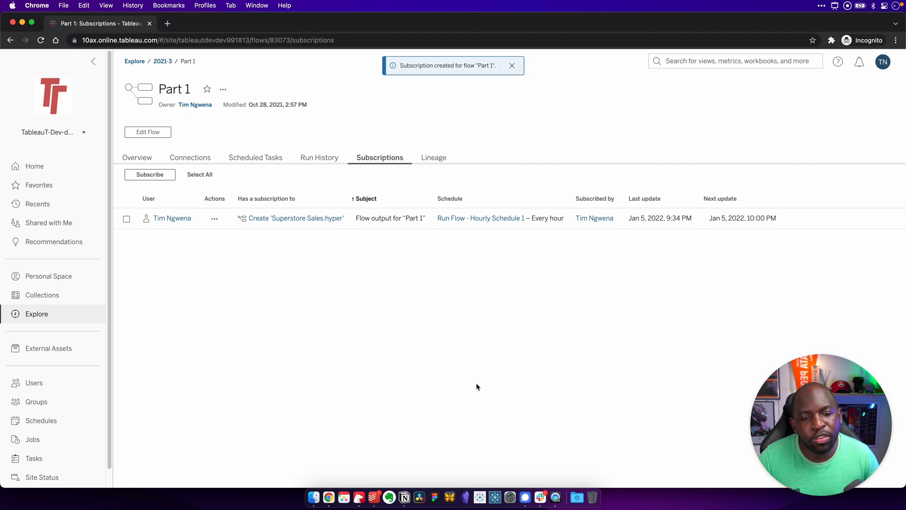
{"action": "mouse_move", "coordinate": [516, 313]}
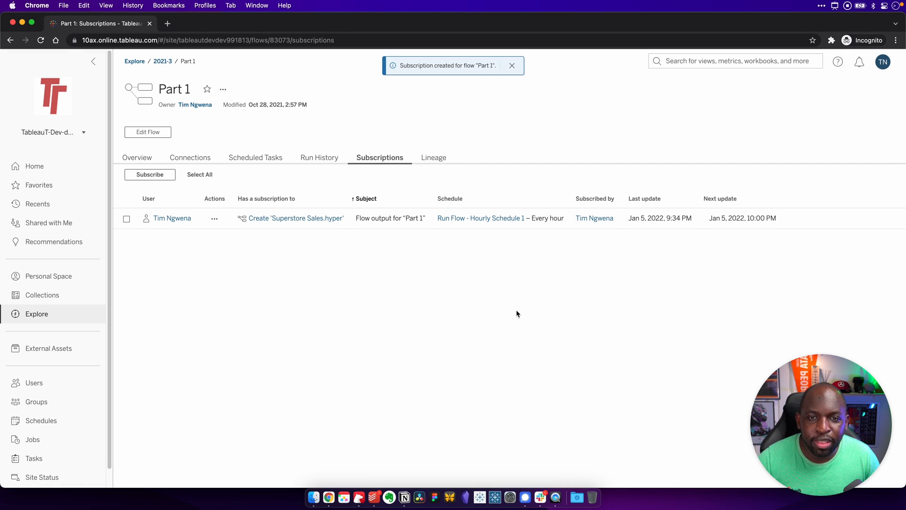
{"action": "mouse_move", "coordinate": [532, 294]}
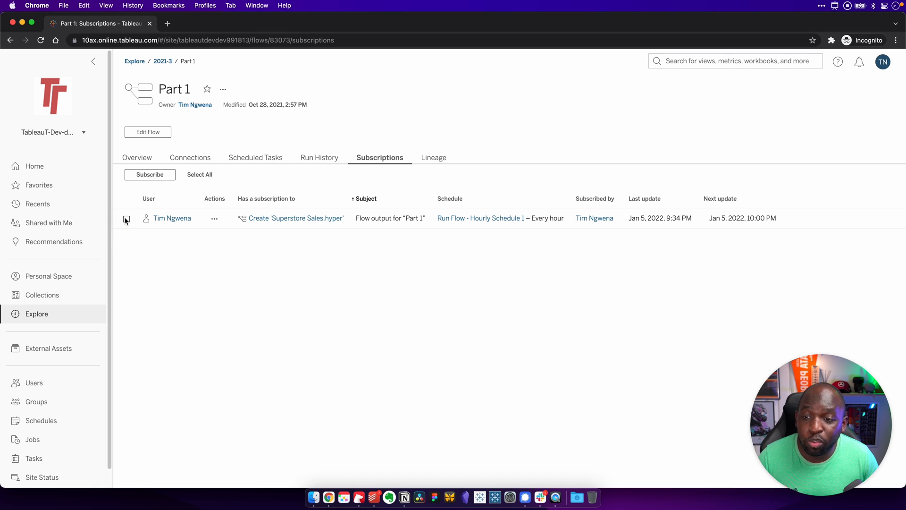
Unsubscribe the Part 1 subscription and start a fresh flow subscription
{"action": "left_click", "coordinate": [126, 218]}
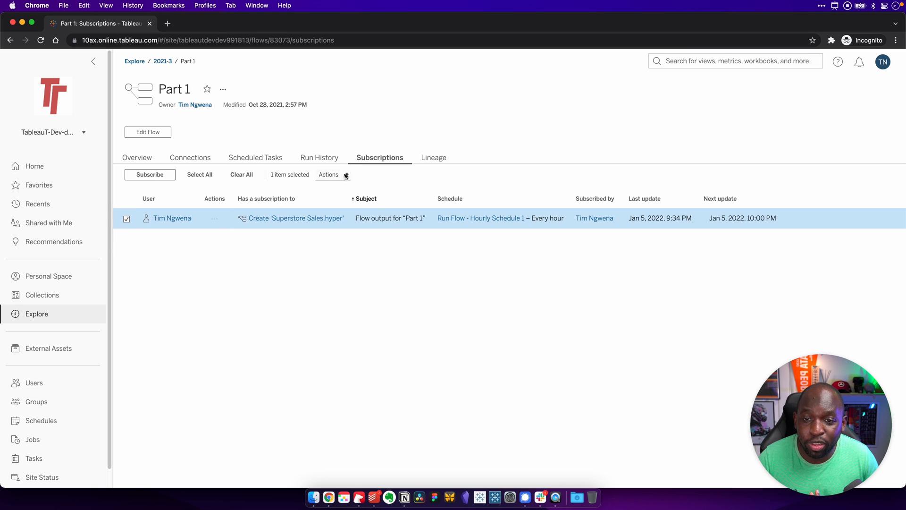
{"action": "left_click", "coordinate": [329, 174]}
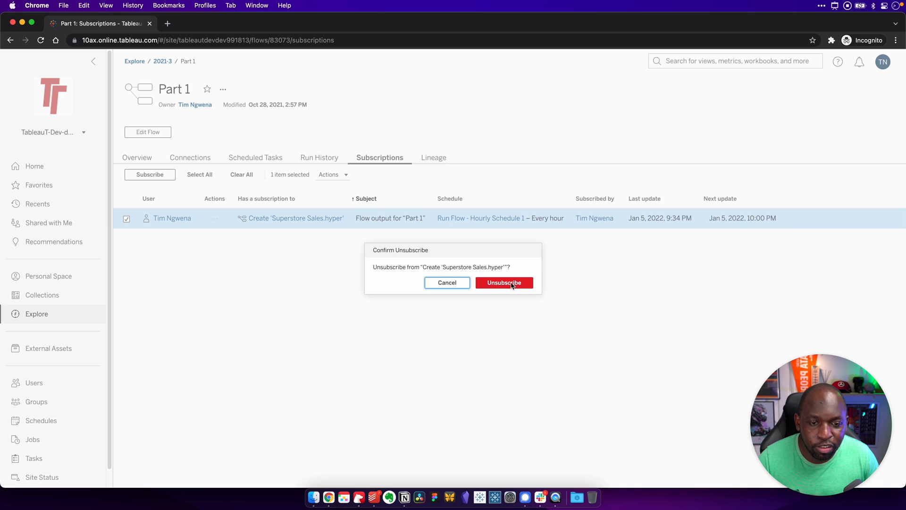
{"action": "left_click", "coordinate": [504, 283]}
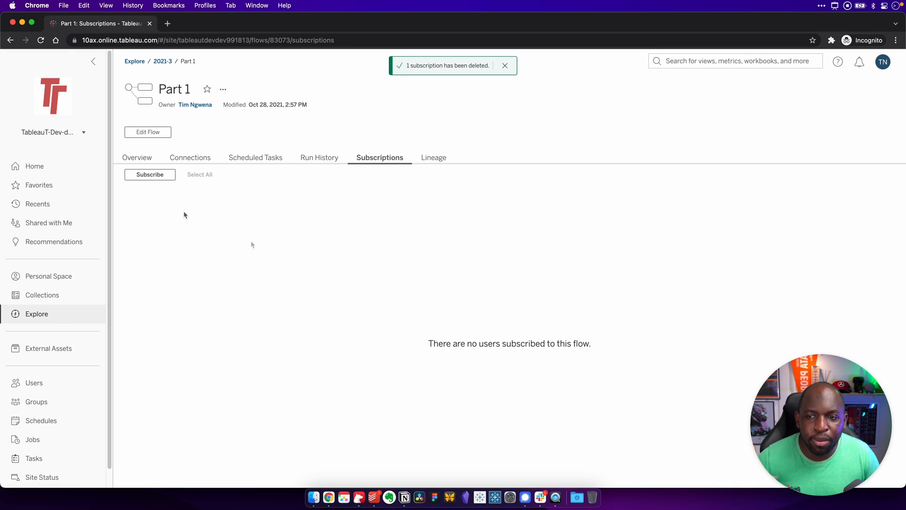
{"action": "left_click", "coordinate": [149, 174]}
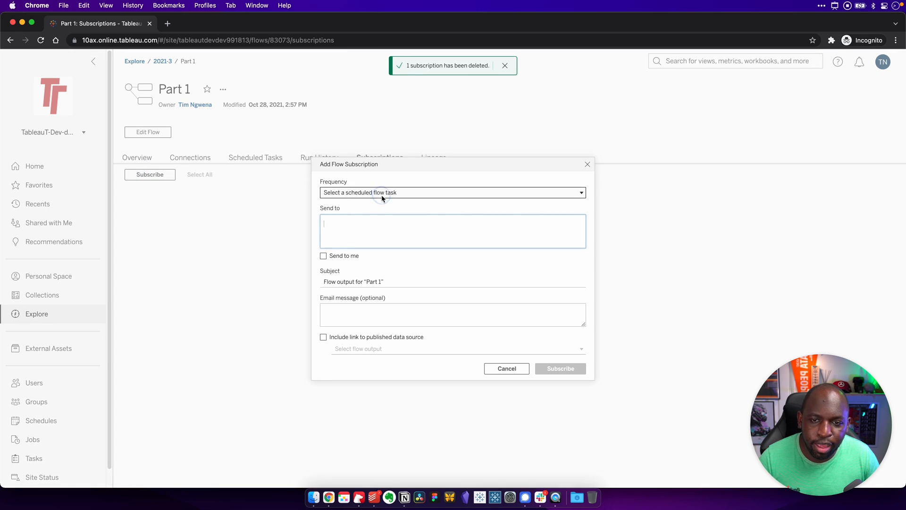
Subscribe yourself to Hourly Schedule 1, linking the Superstore Sales.hyper data source
{"action": "left_click", "coordinate": [453, 192]}
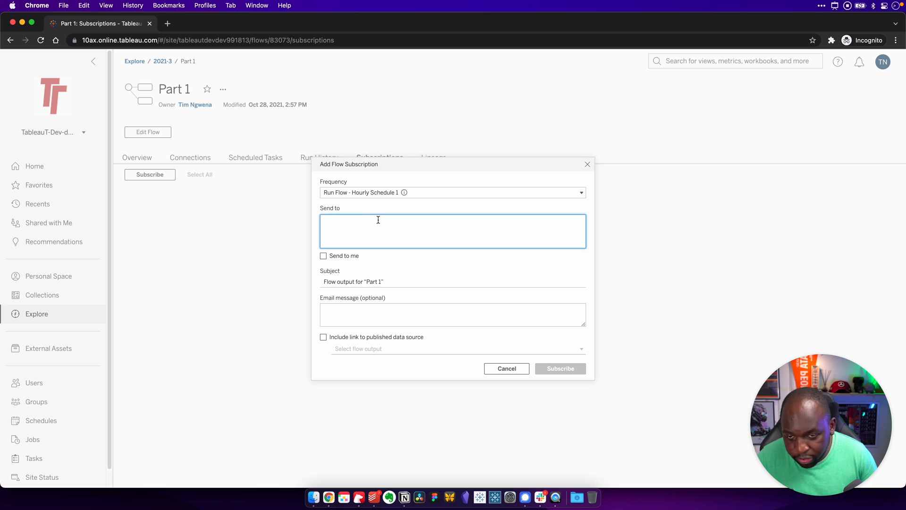
{"action": "left_click", "coordinate": [323, 256]}
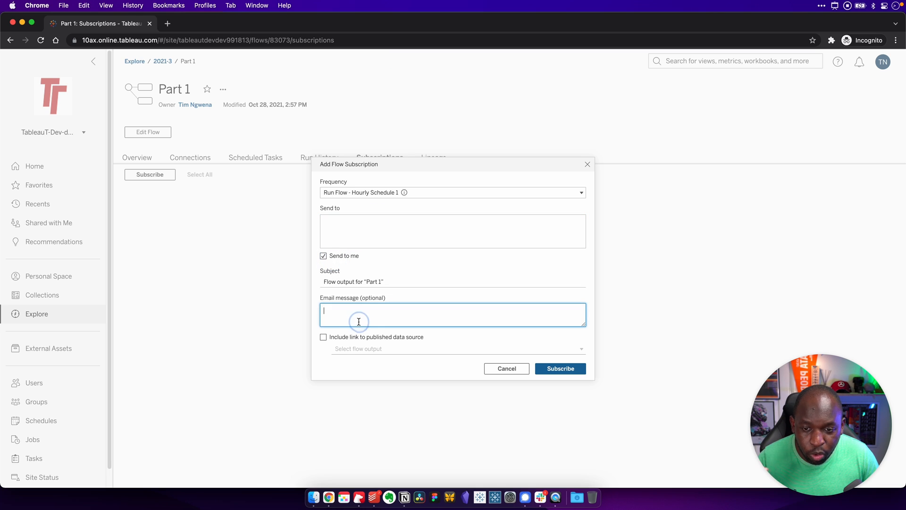
{"action": "left_click", "coordinate": [323, 337]}
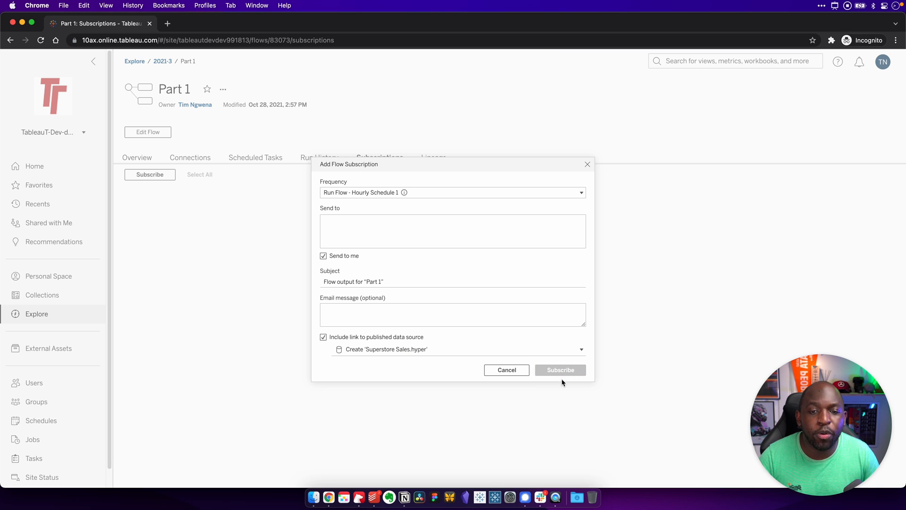
{"action": "left_click", "coordinate": [559, 370]}
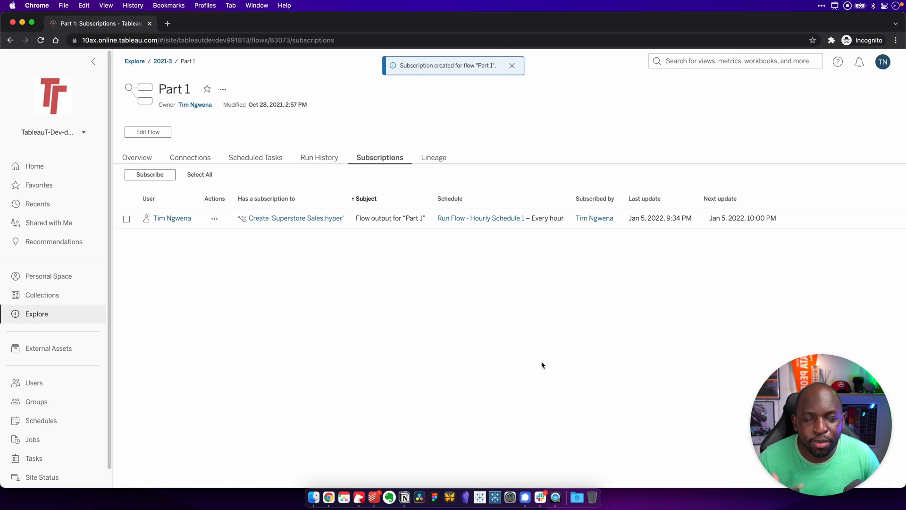
{"action": "mouse_move", "coordinate": [541, 361]}
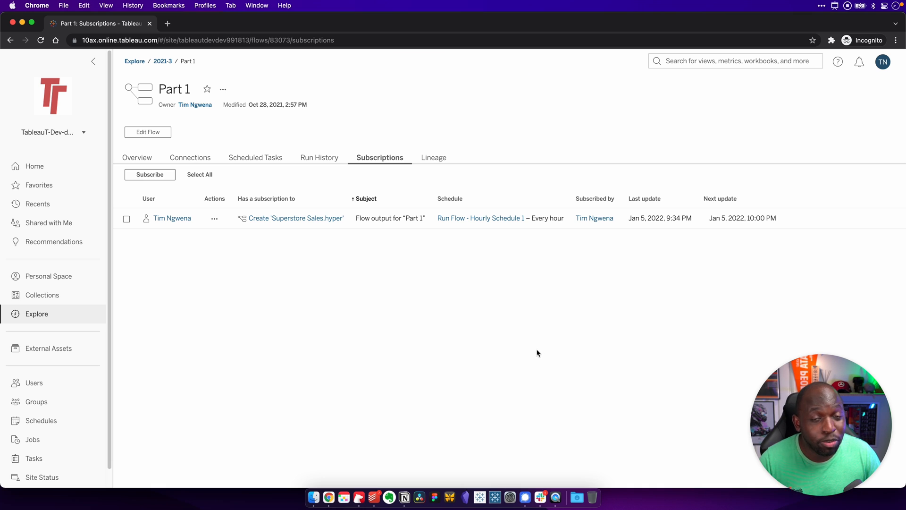
{"action": "mouse_move", "coordinate": [510, 235]}
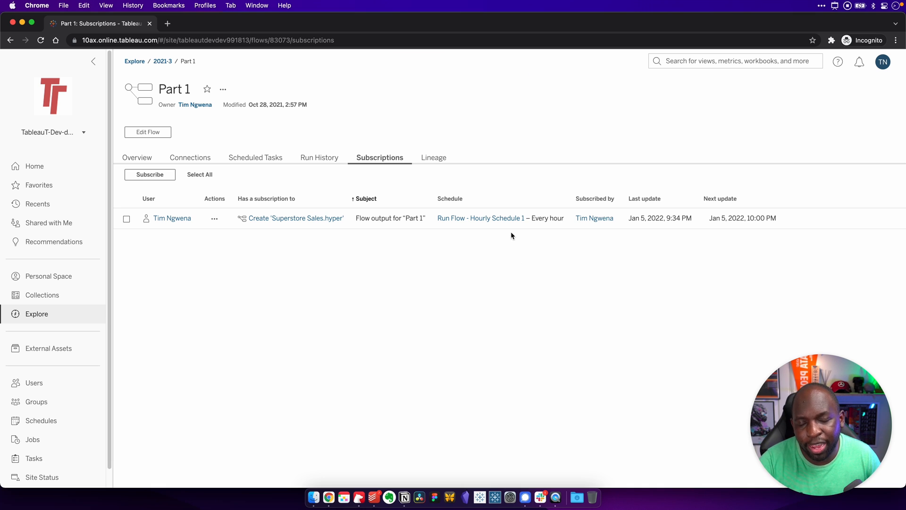